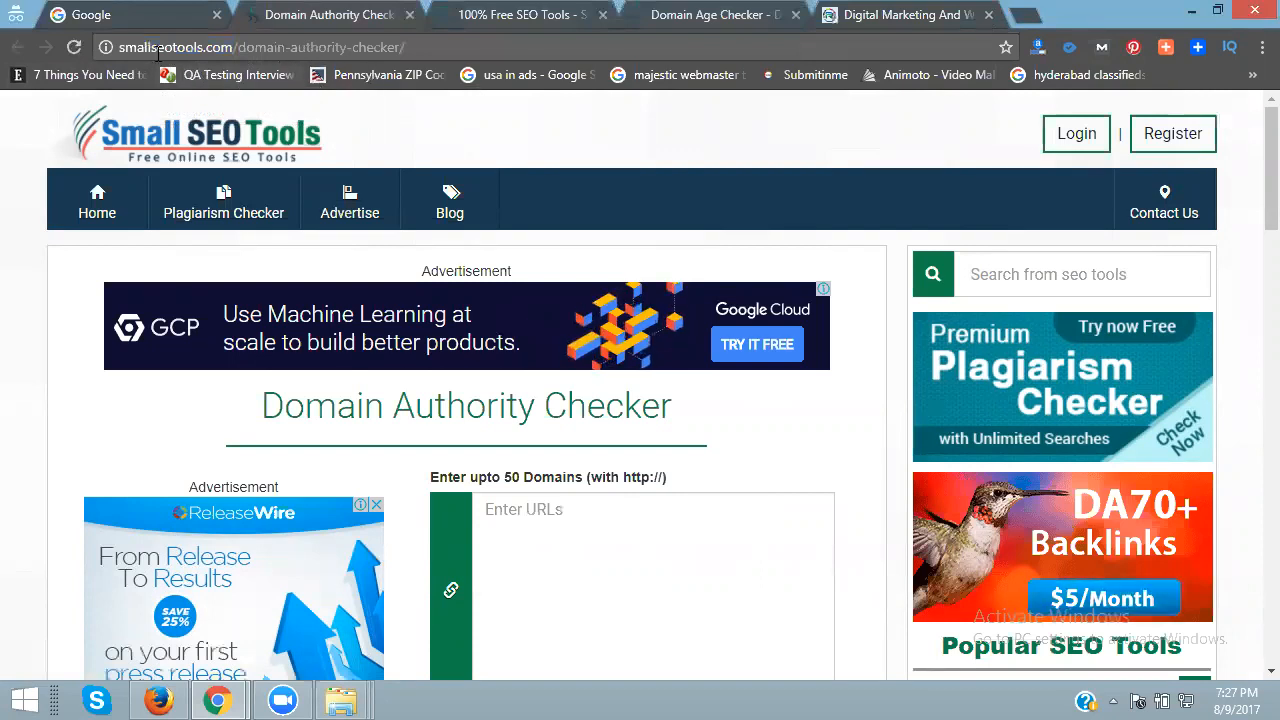
mouse_move(236, 76)
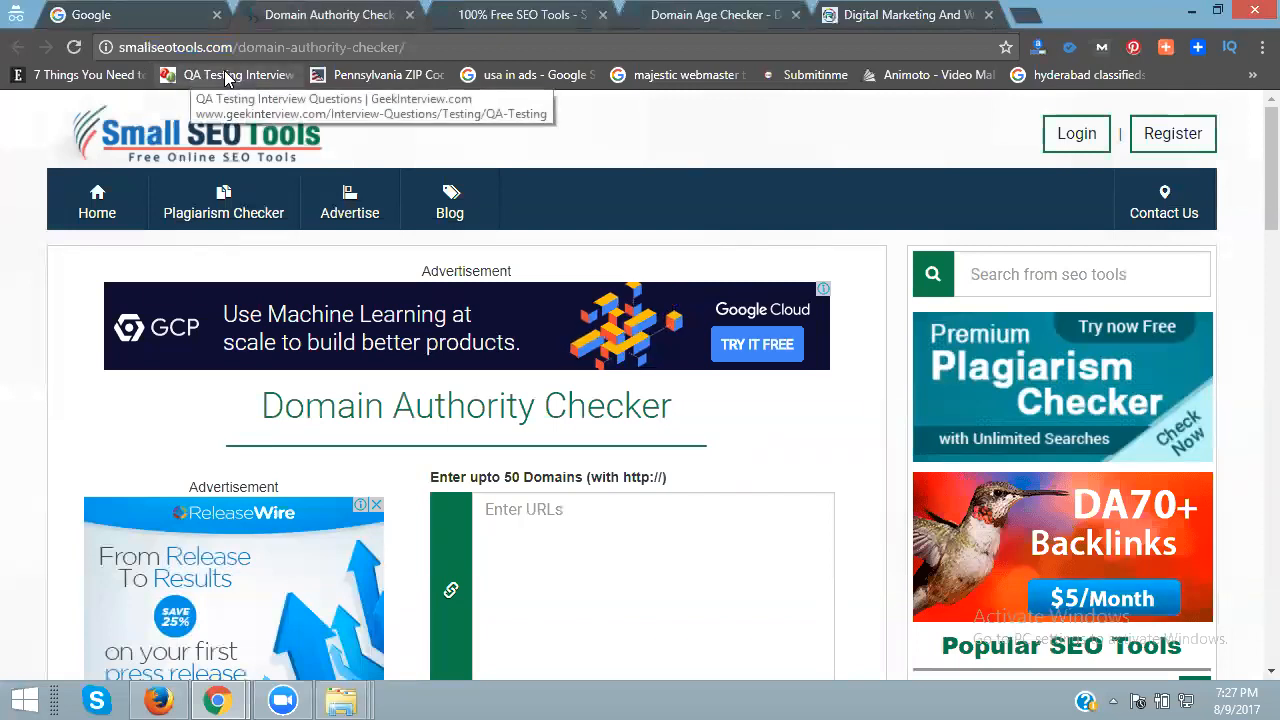
mouse_move(252, 52)
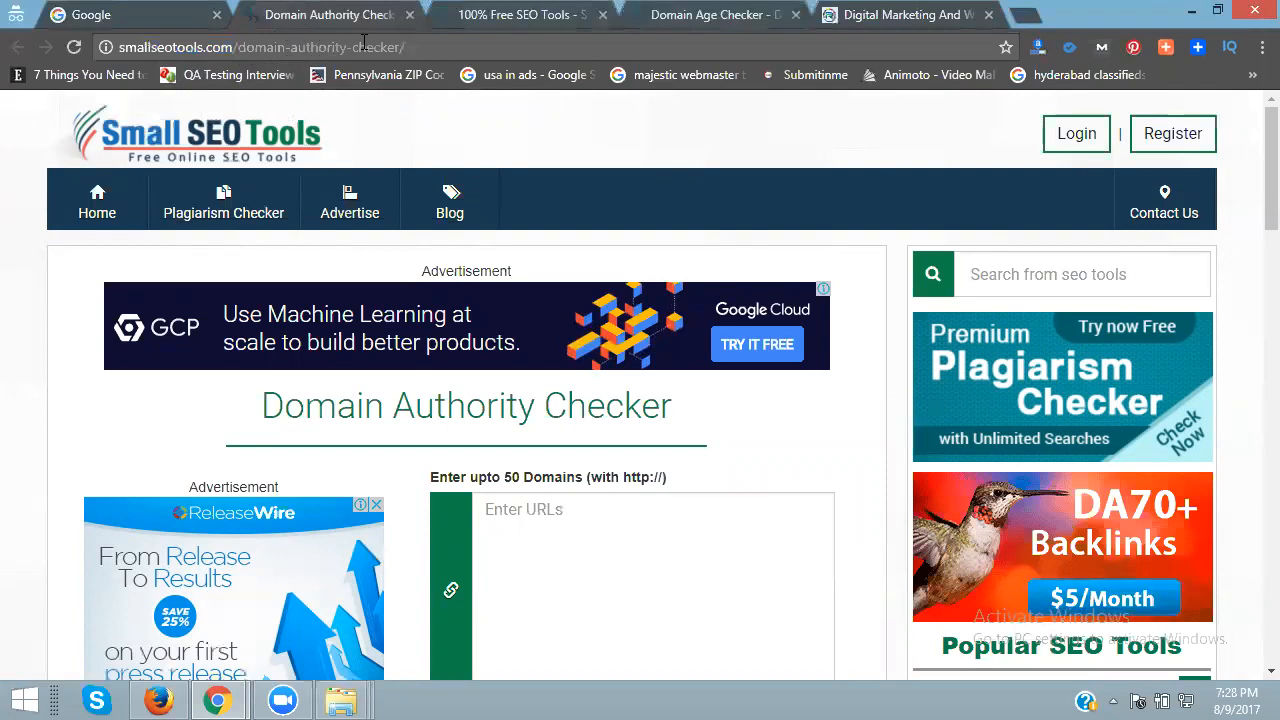
mouse_move(352, 64)
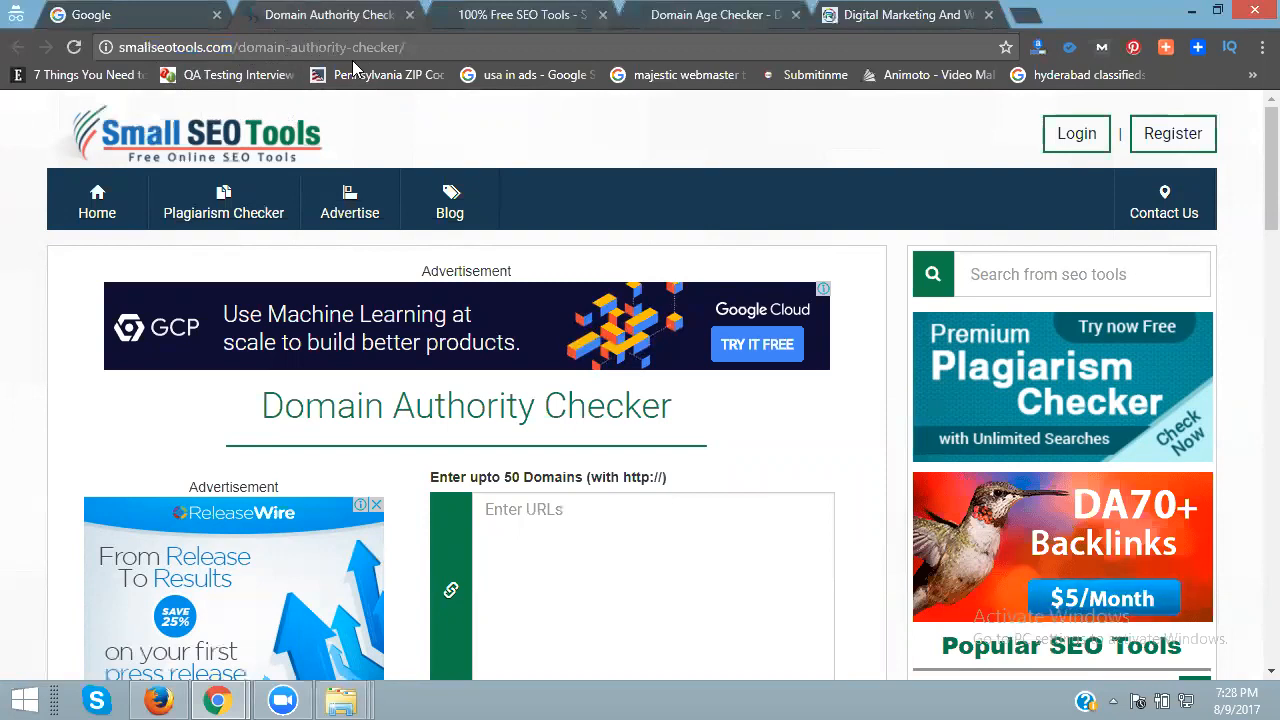
mouse_move(358, 66)
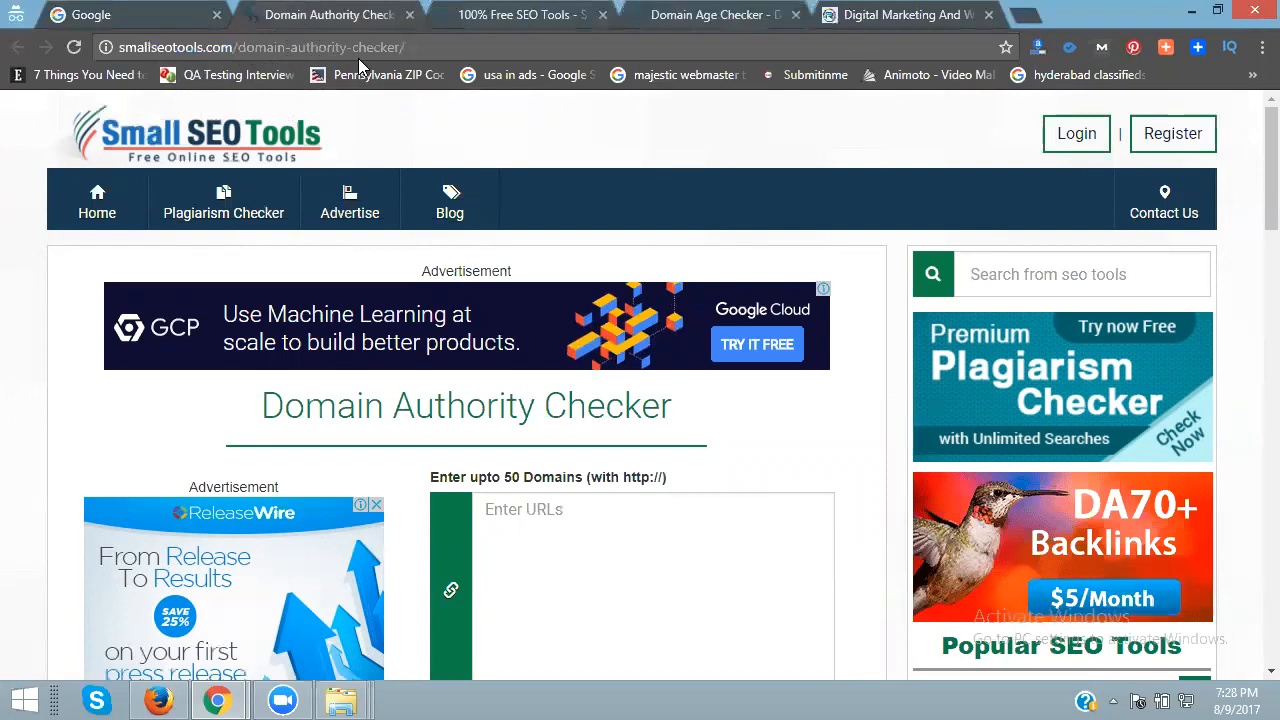
mouse_move(378, 74)
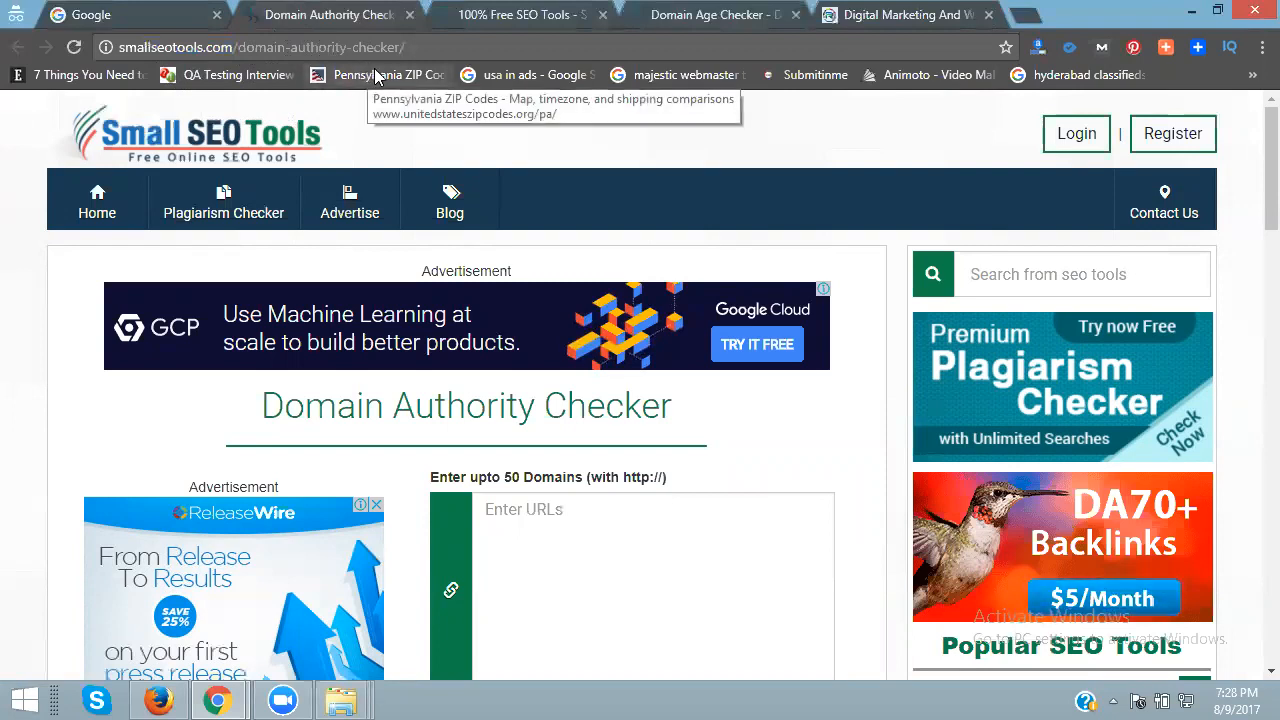
scroll("down", 3)
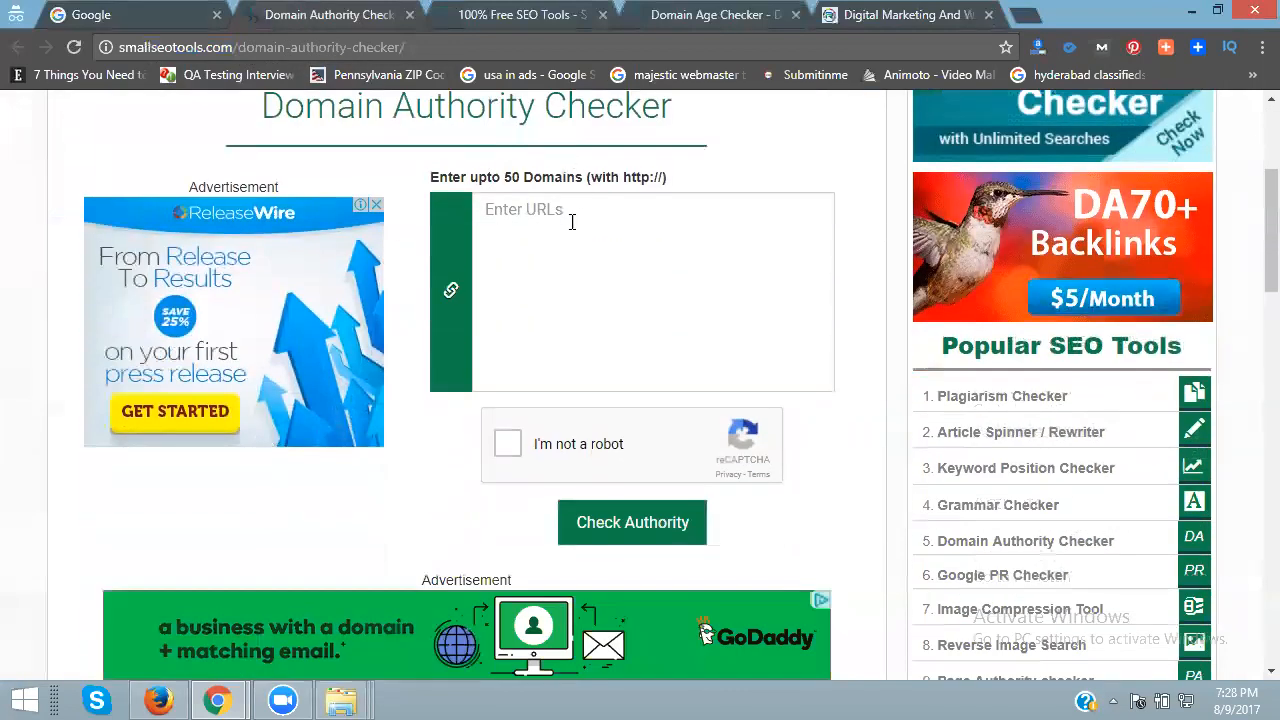
type("http://www.rakeshtechsolutions.com/")
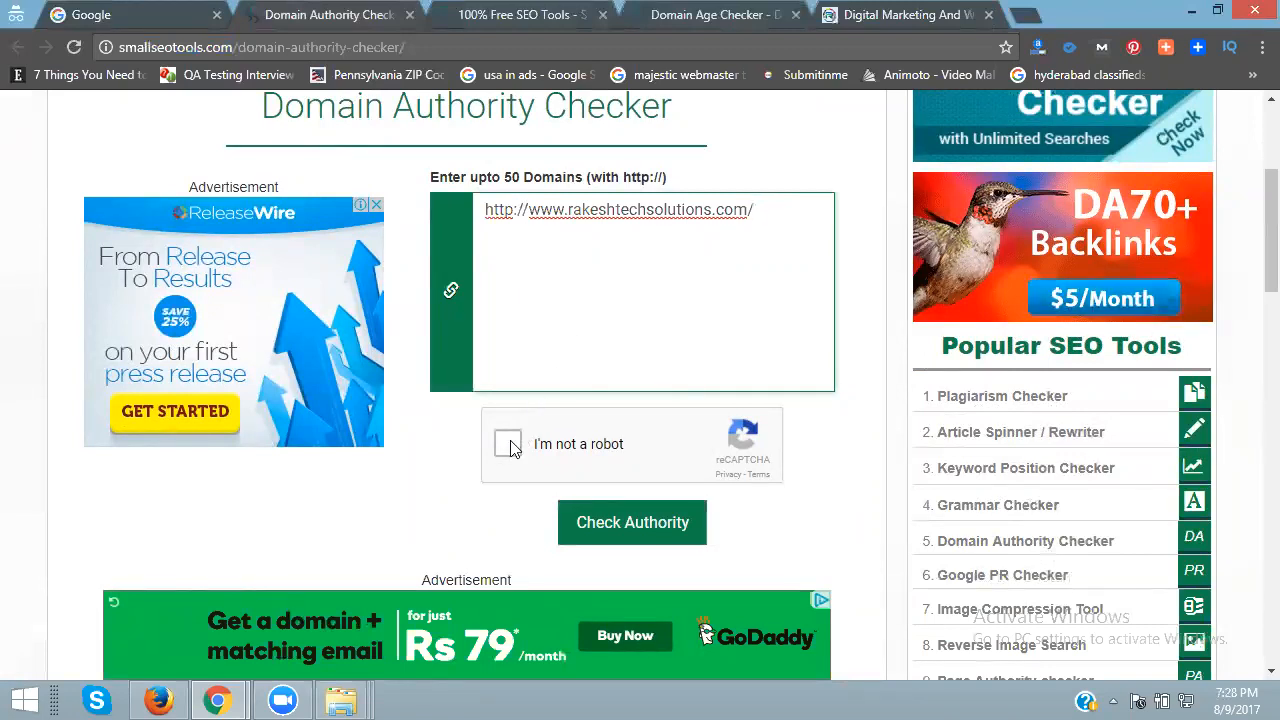
left_click(508, 444)
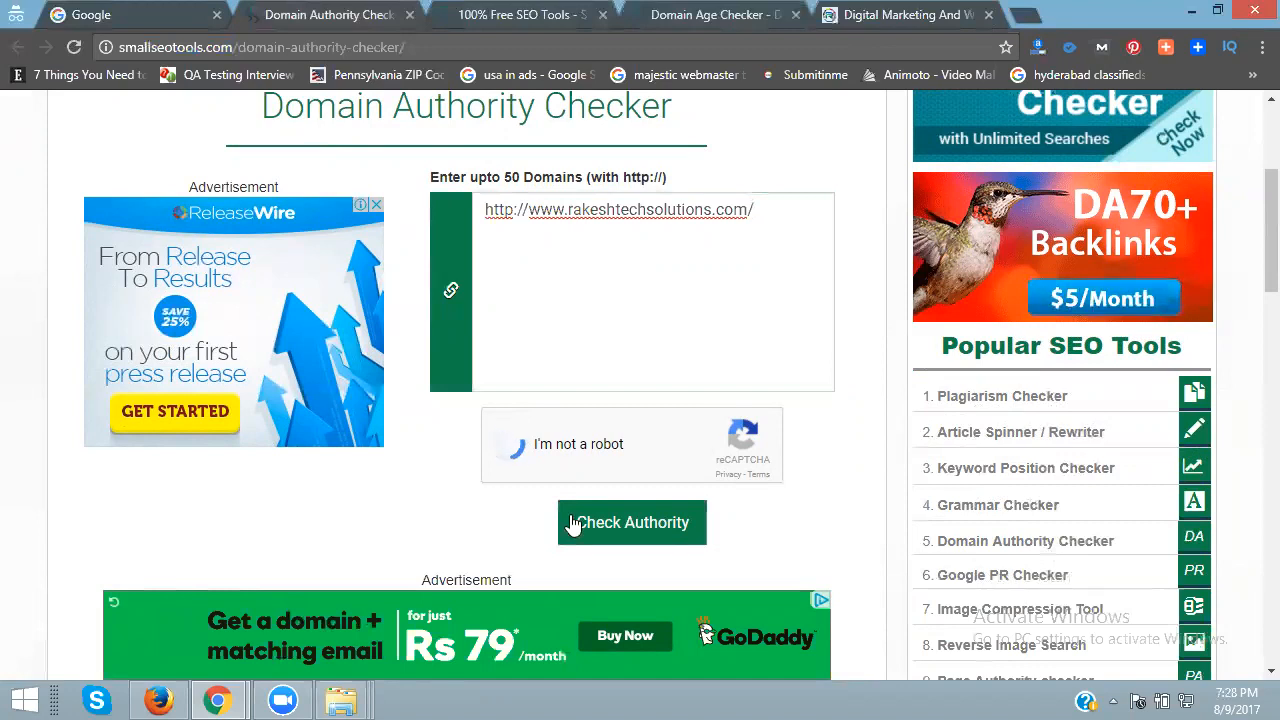
left_click(514, 444)
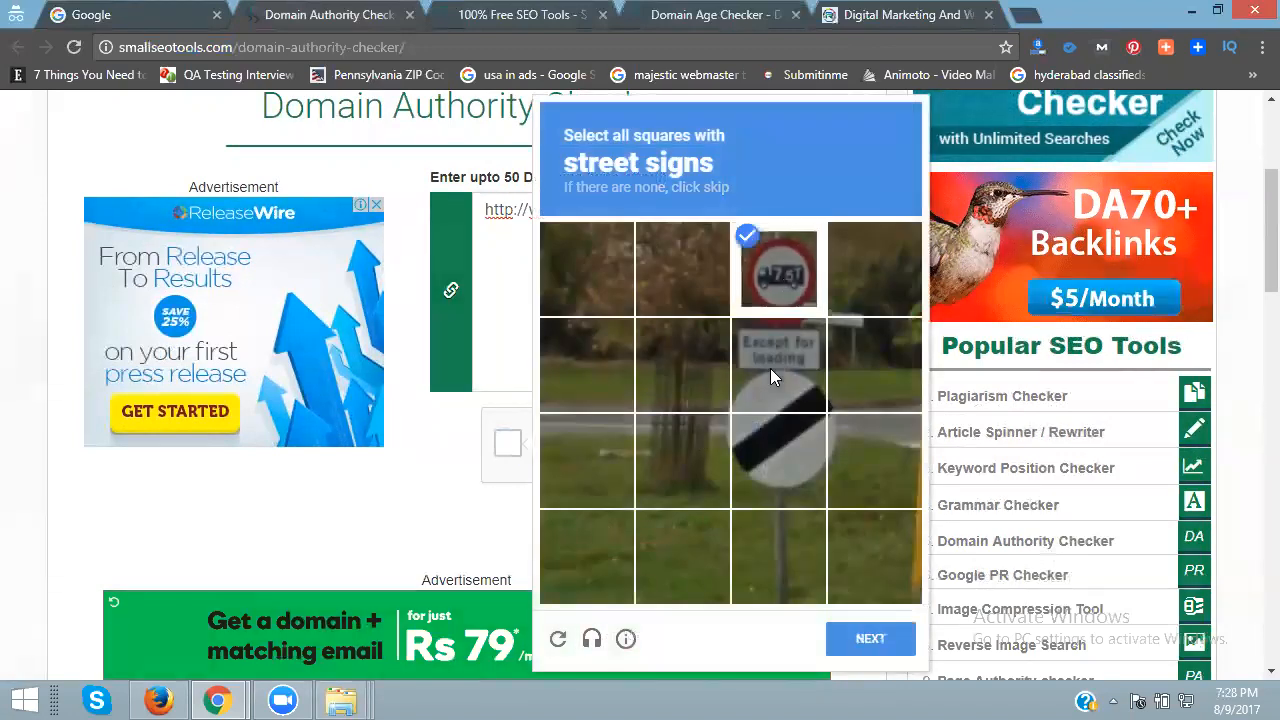
Step: Solve the reCAPTCHA grids by selecting the street sign and canoe squares and verifying
left_click(778, 460)
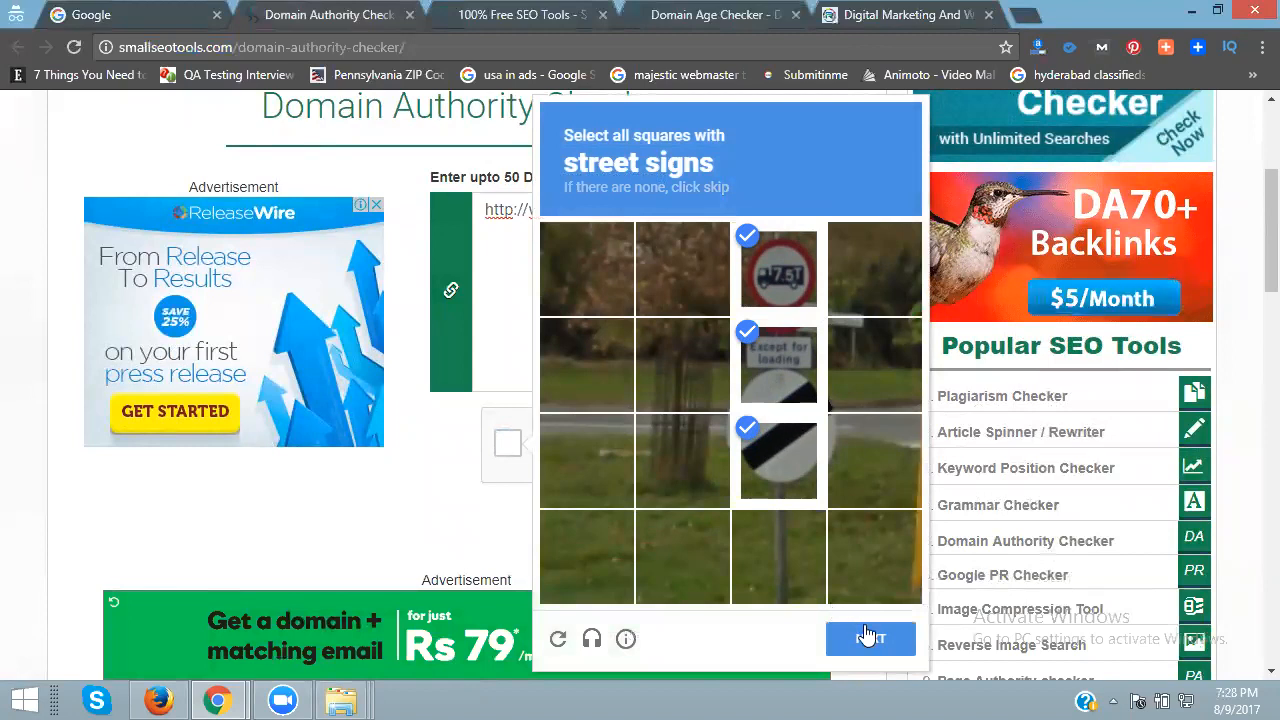
left_click(870, 638)
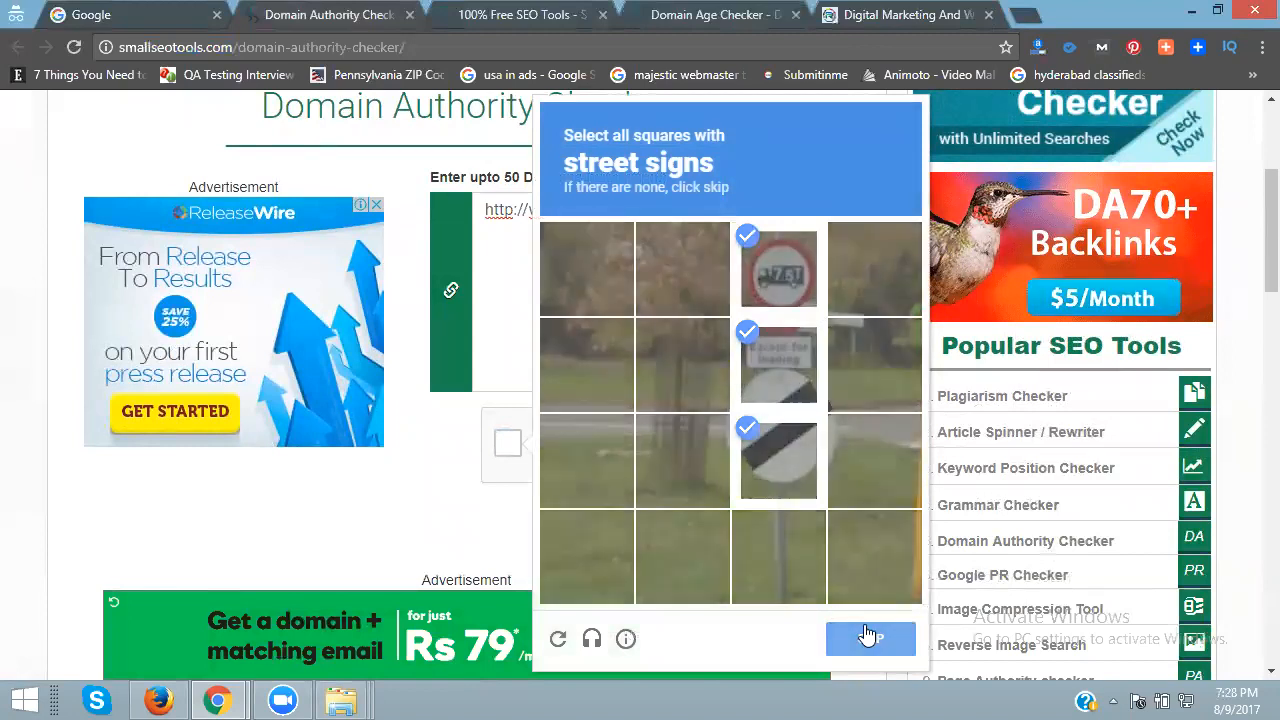
left_click(870, 638)
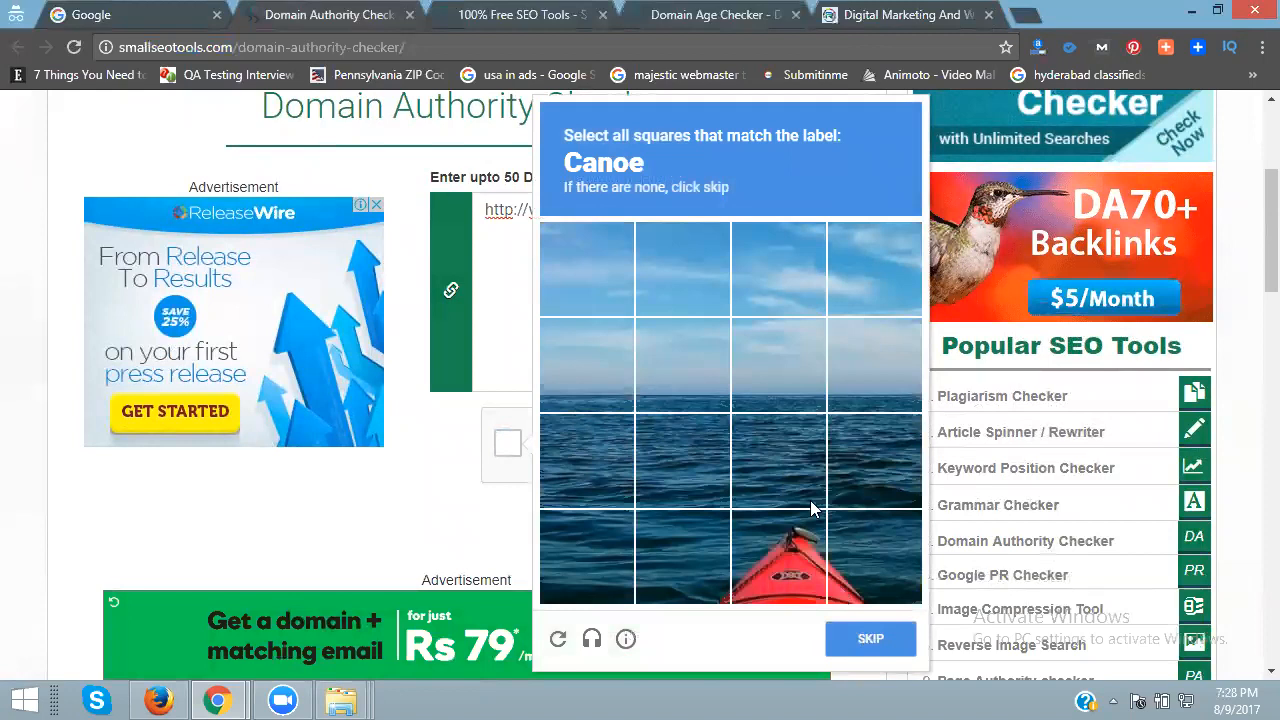
left_click(778, 556)
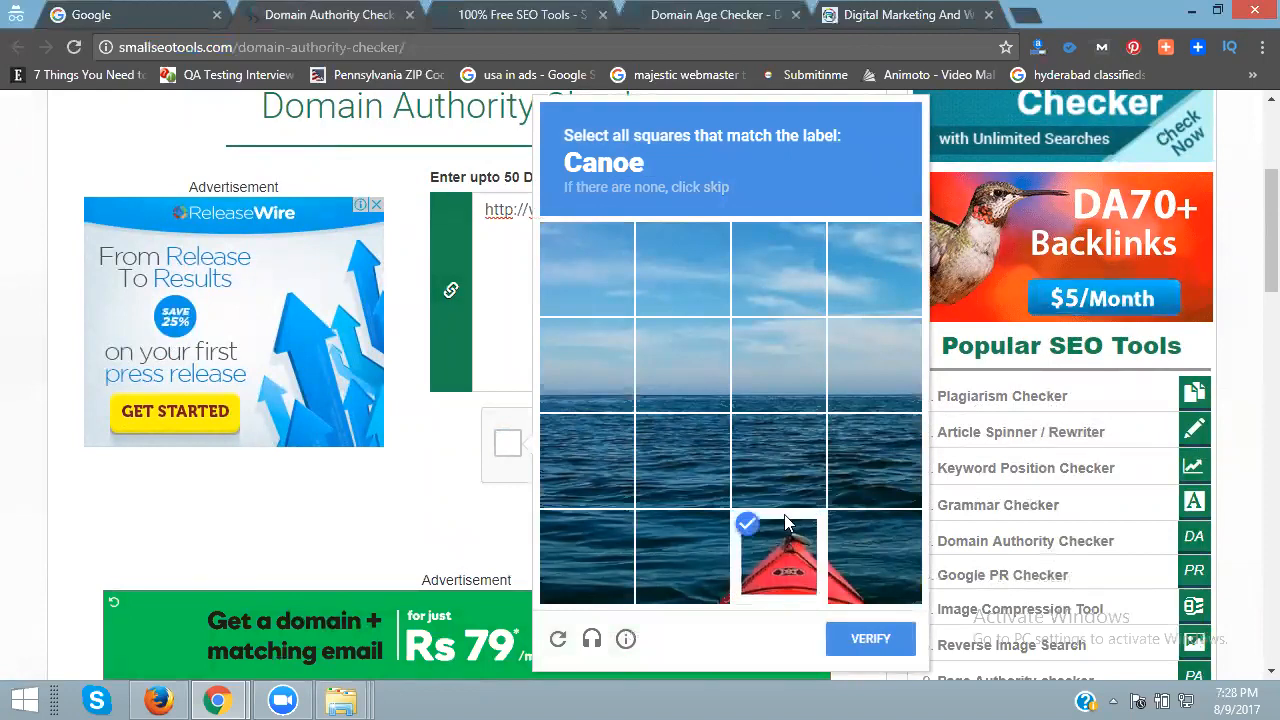
mouse_move(784, 490)
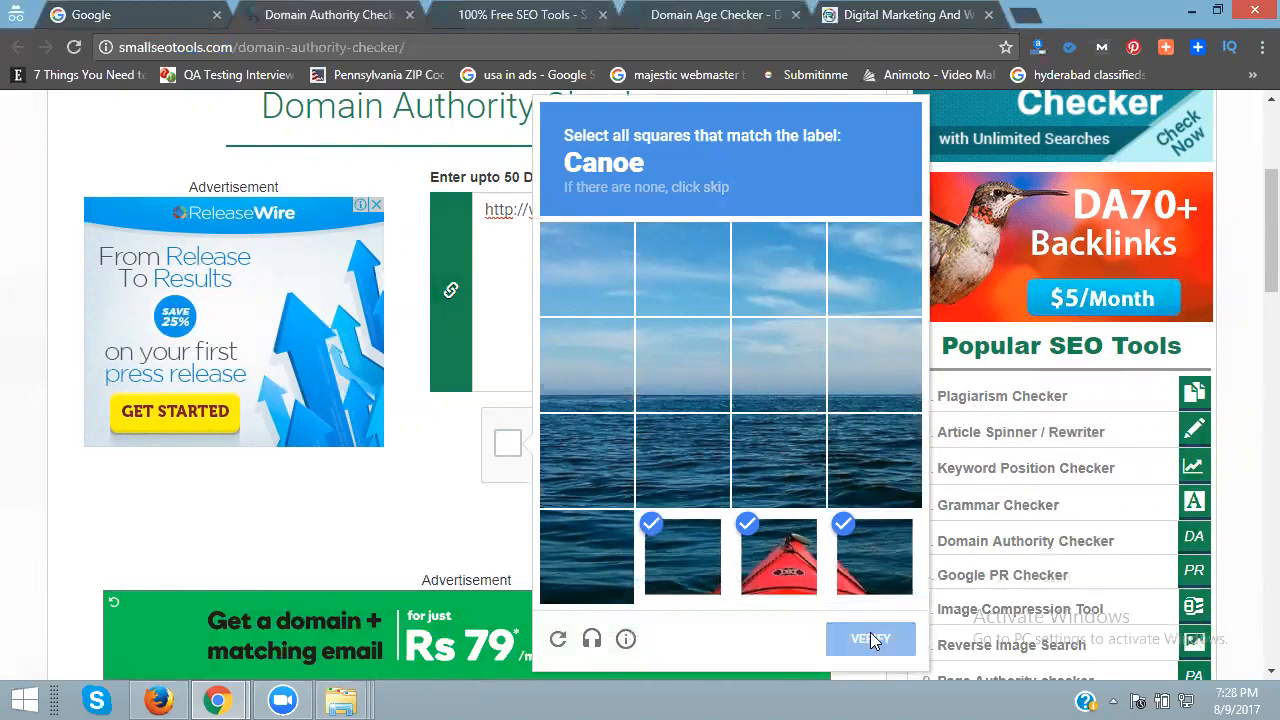
left_click(870, 638)
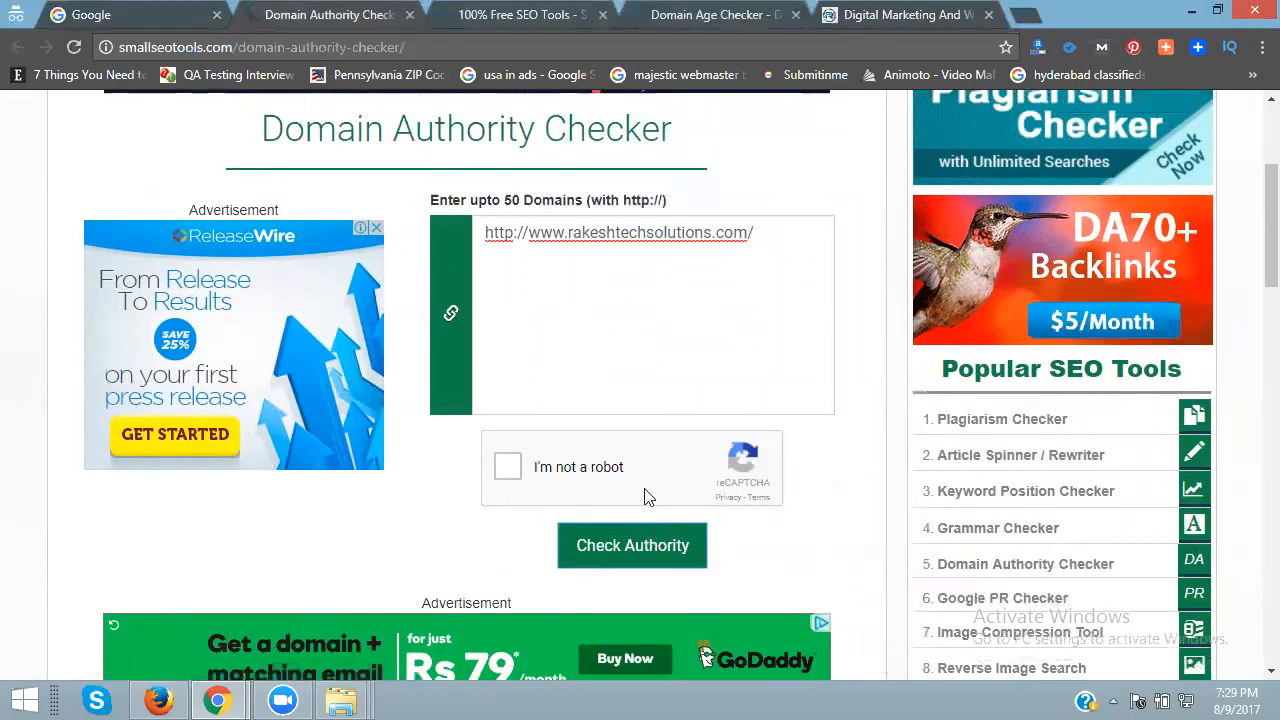
Step: Run the authority check for rakeshtechsolutions.com, revealing DA 15.23, PA 1.00 and IP 103.53.40.19
left_click(632, 544)
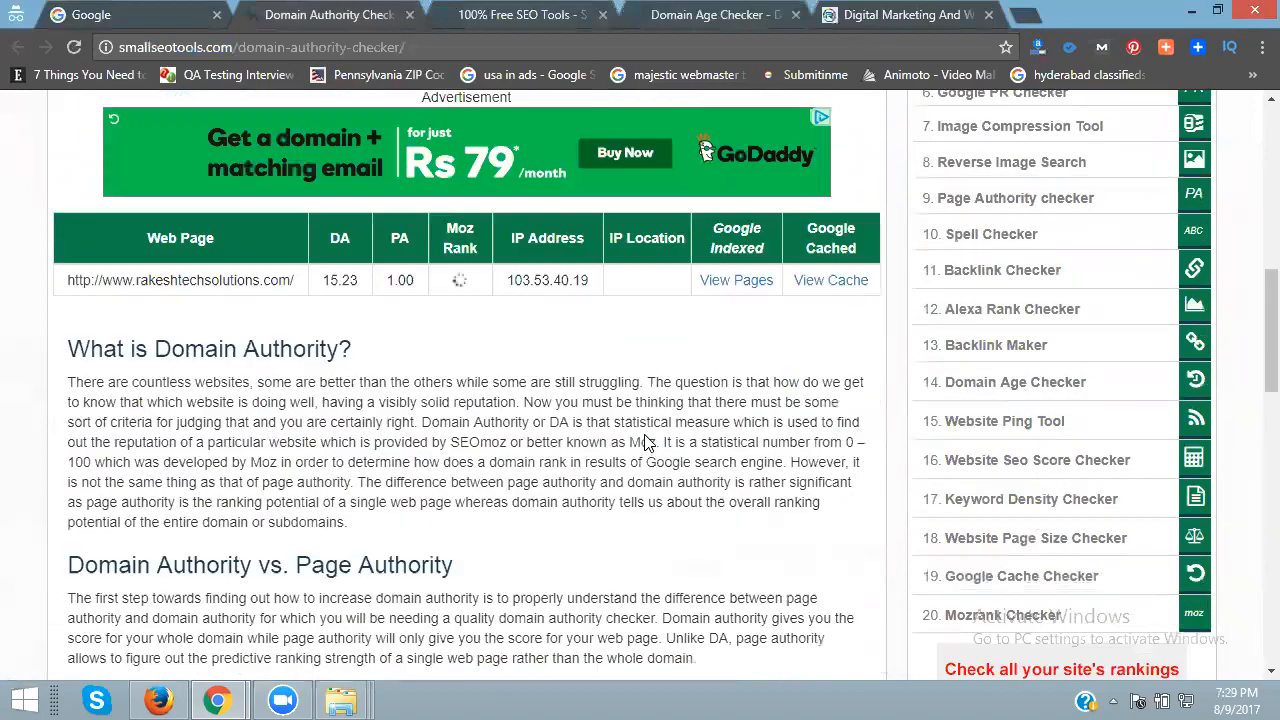
scroll("down", 3)
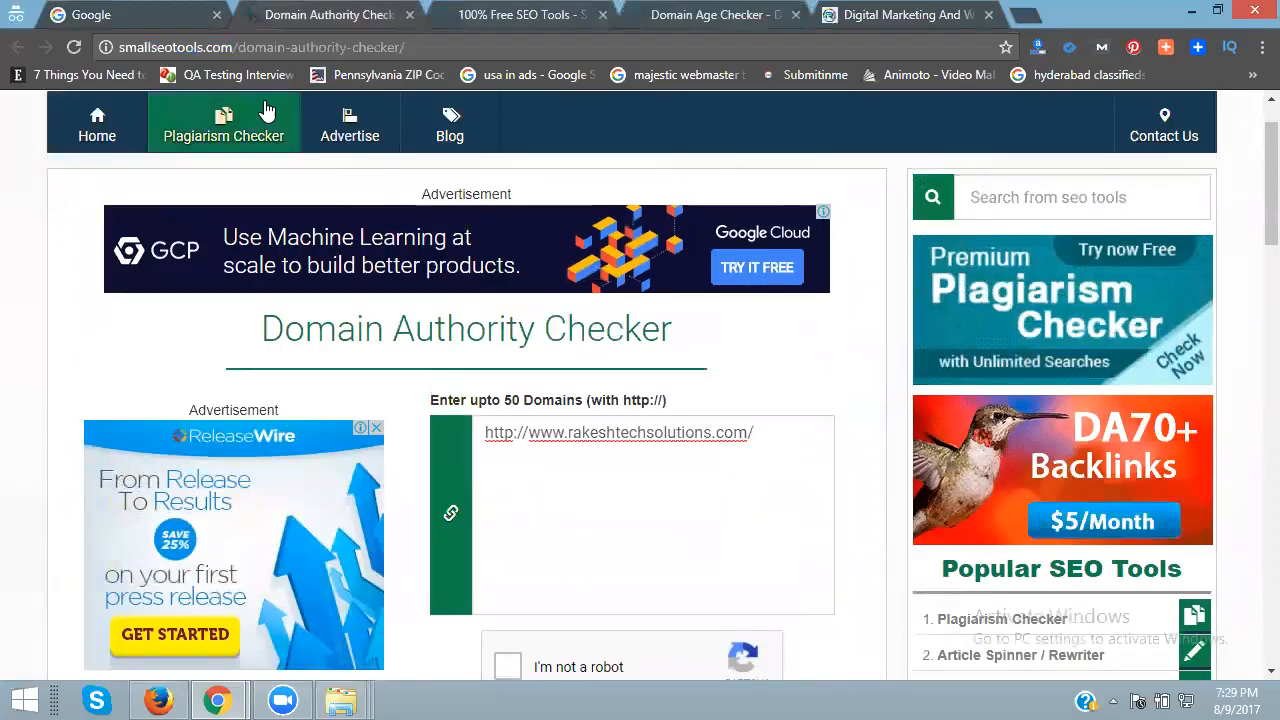
mouse_move(496, 328)
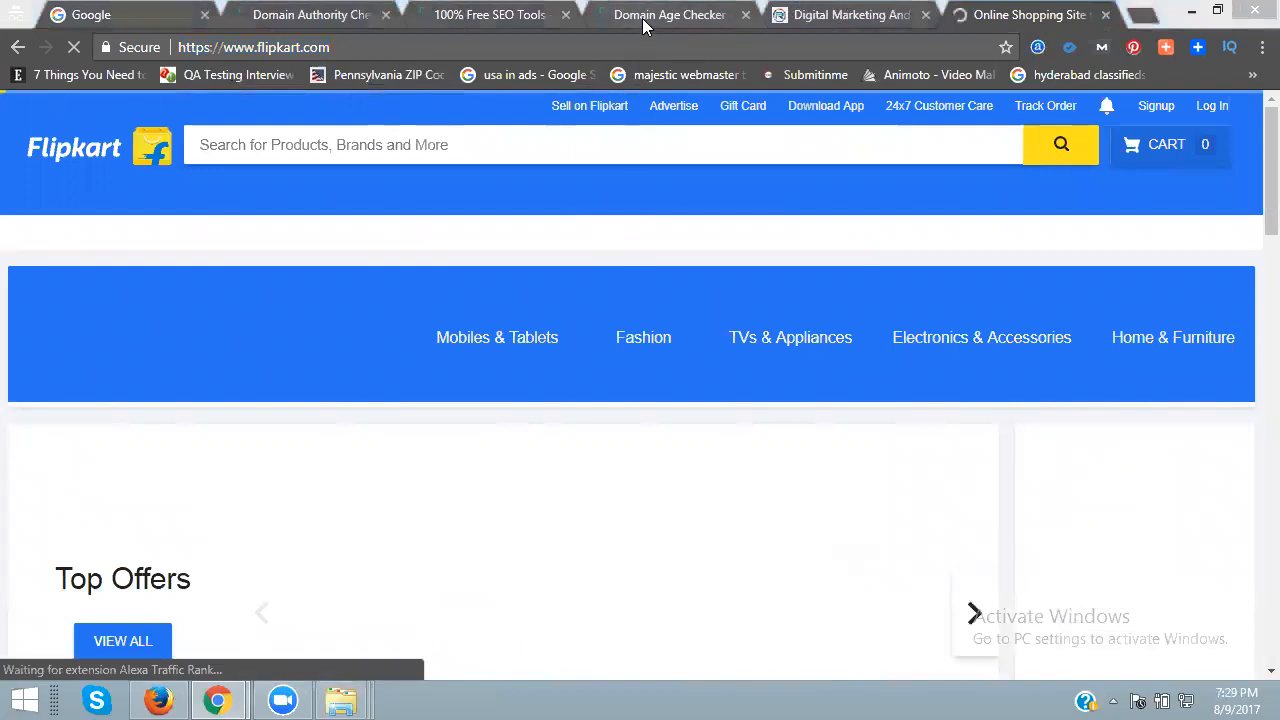
left_click(668, 14)
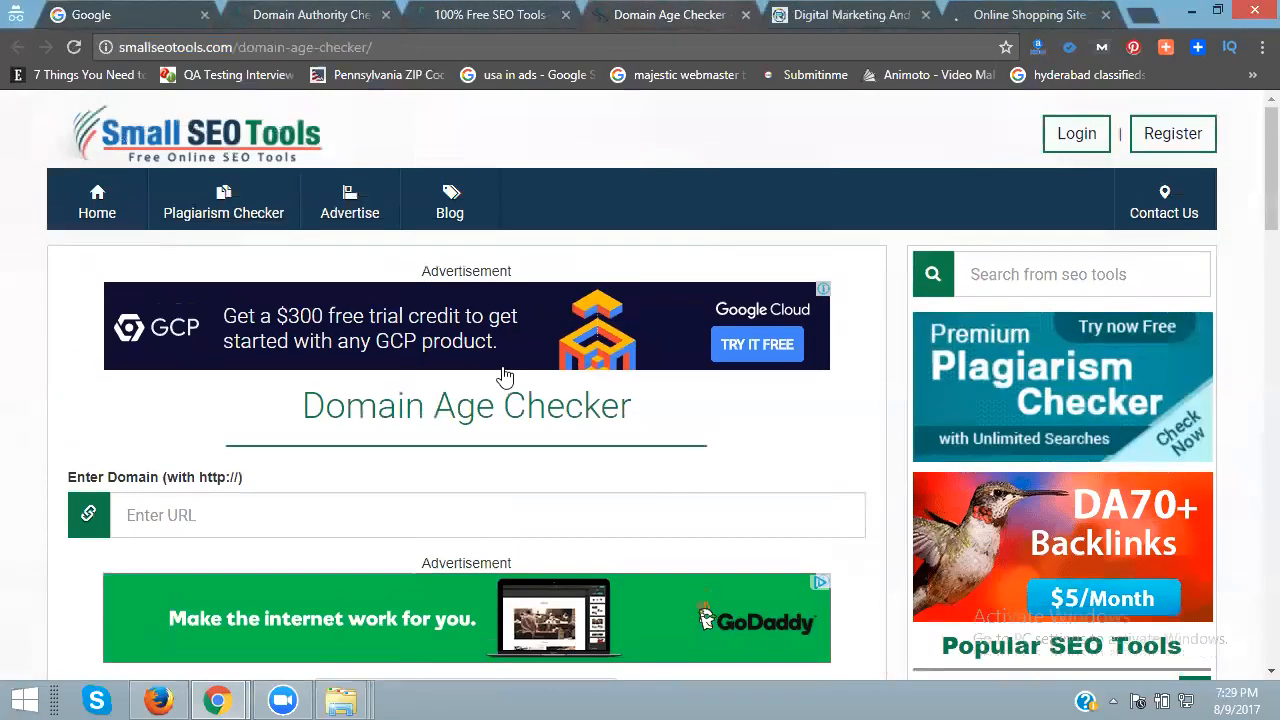
scroll("down", 3)
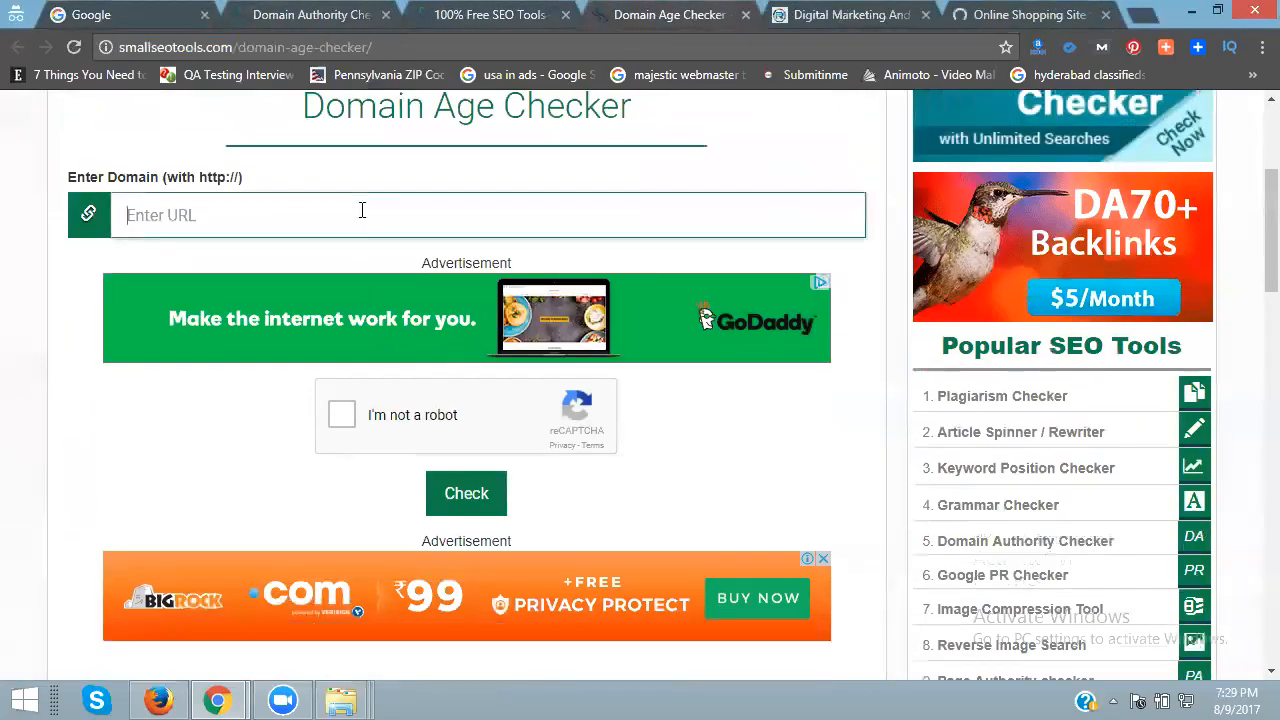
type("https://www.flipkart.com/")
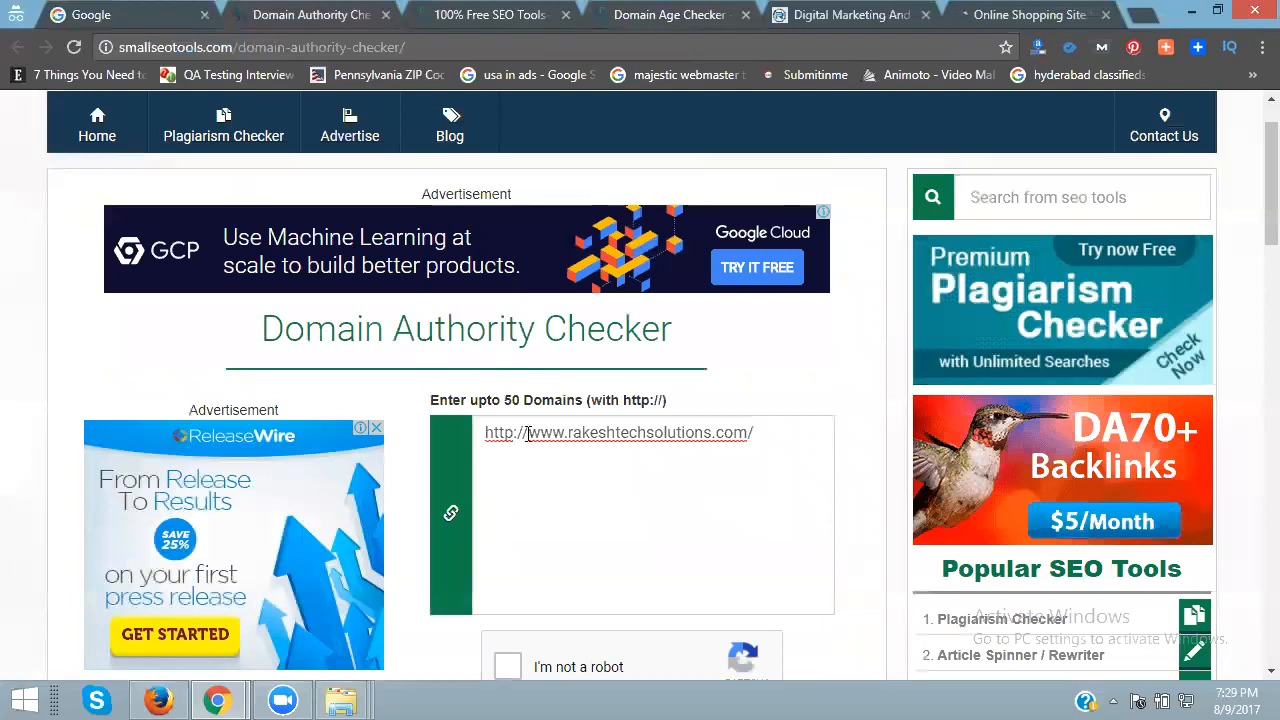
type("https://www.flipkart.com/")
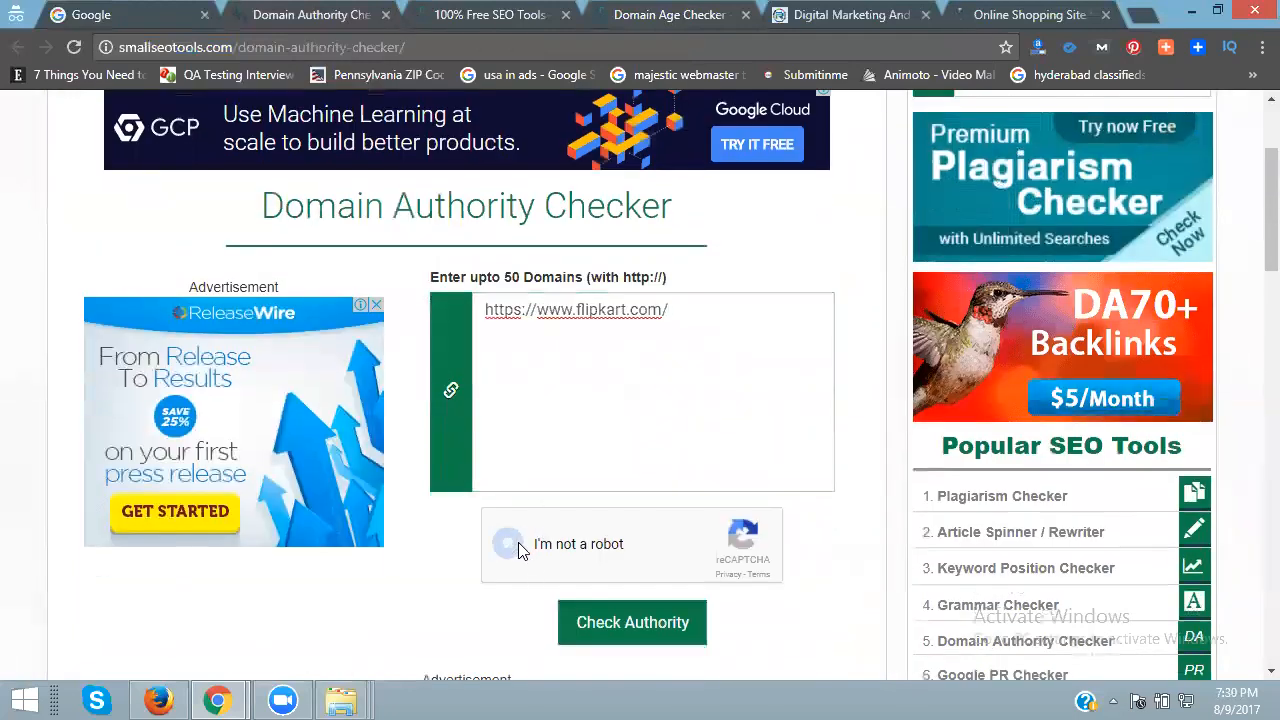
left_click(508, 544)
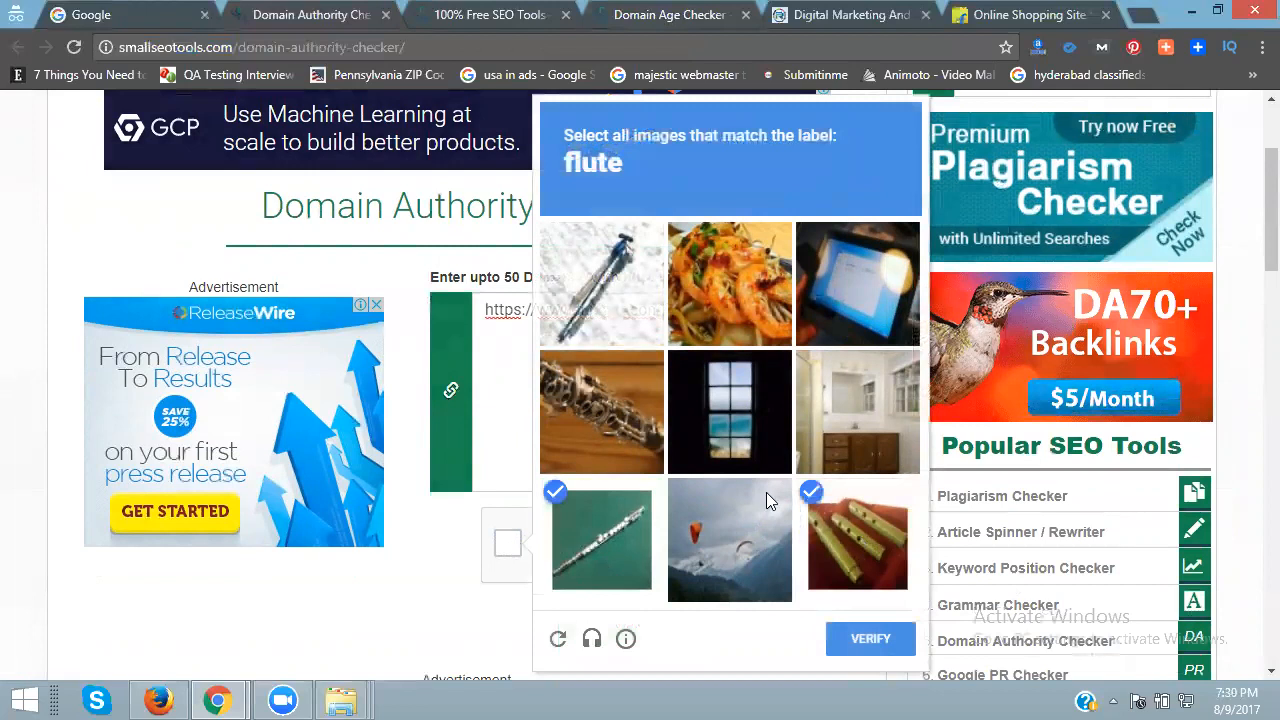
left_click(600, 412)
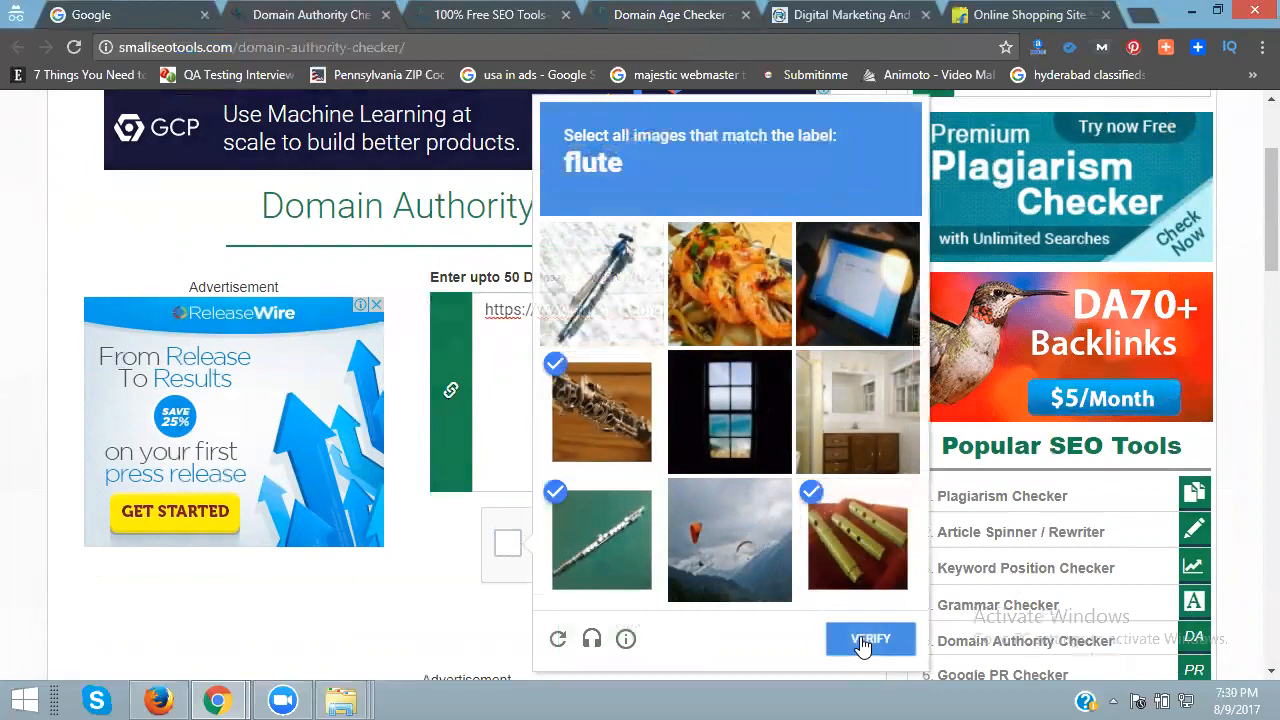
left_click(868, 640)
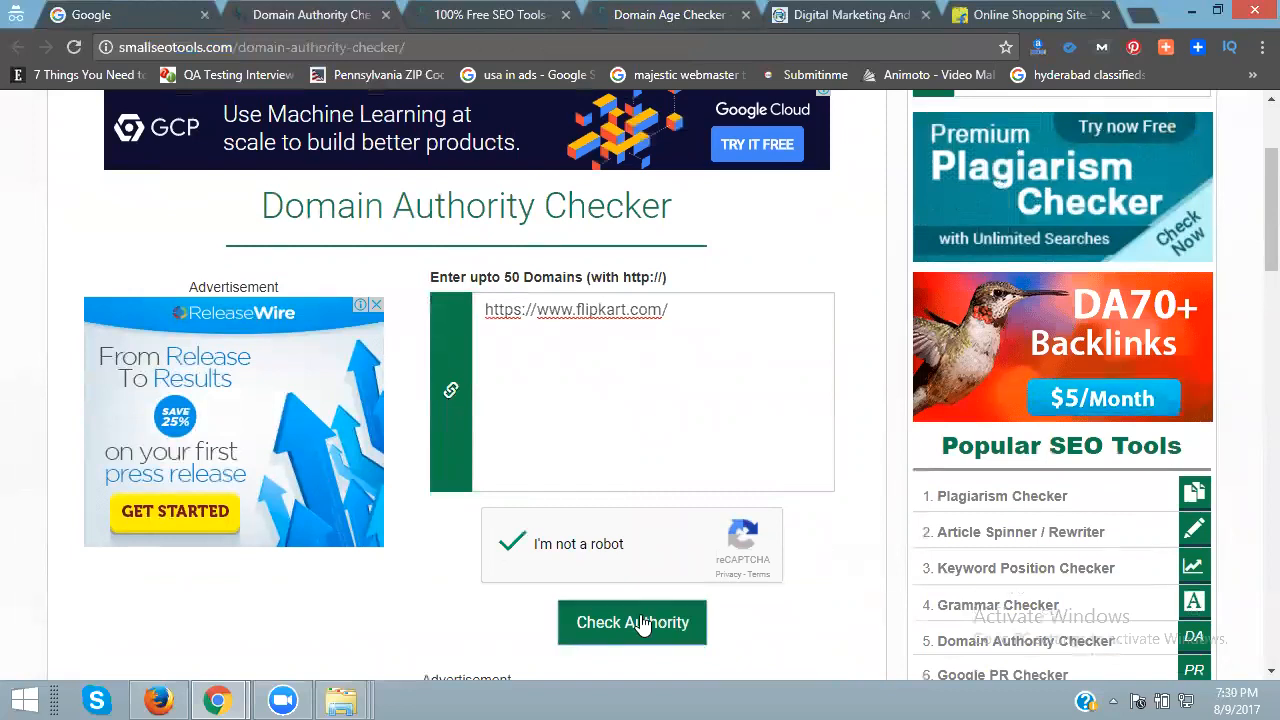
left_click(632, 622)
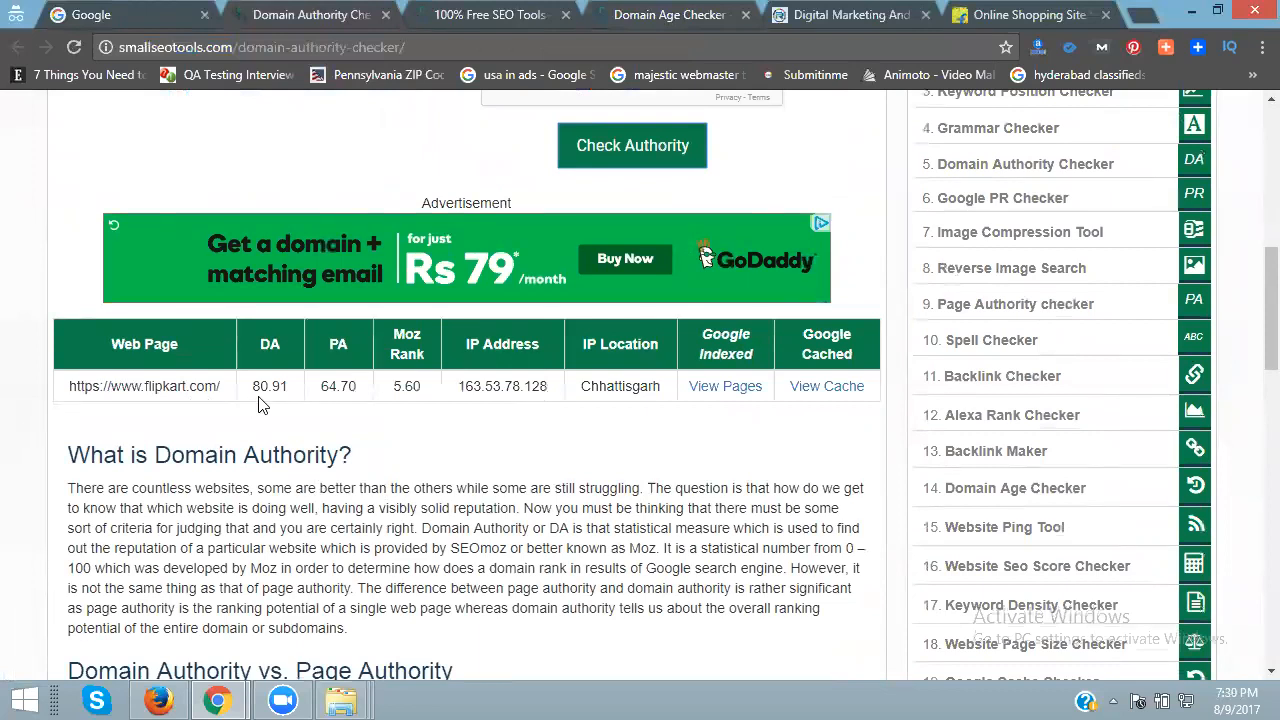
mouse_move(338, 400)
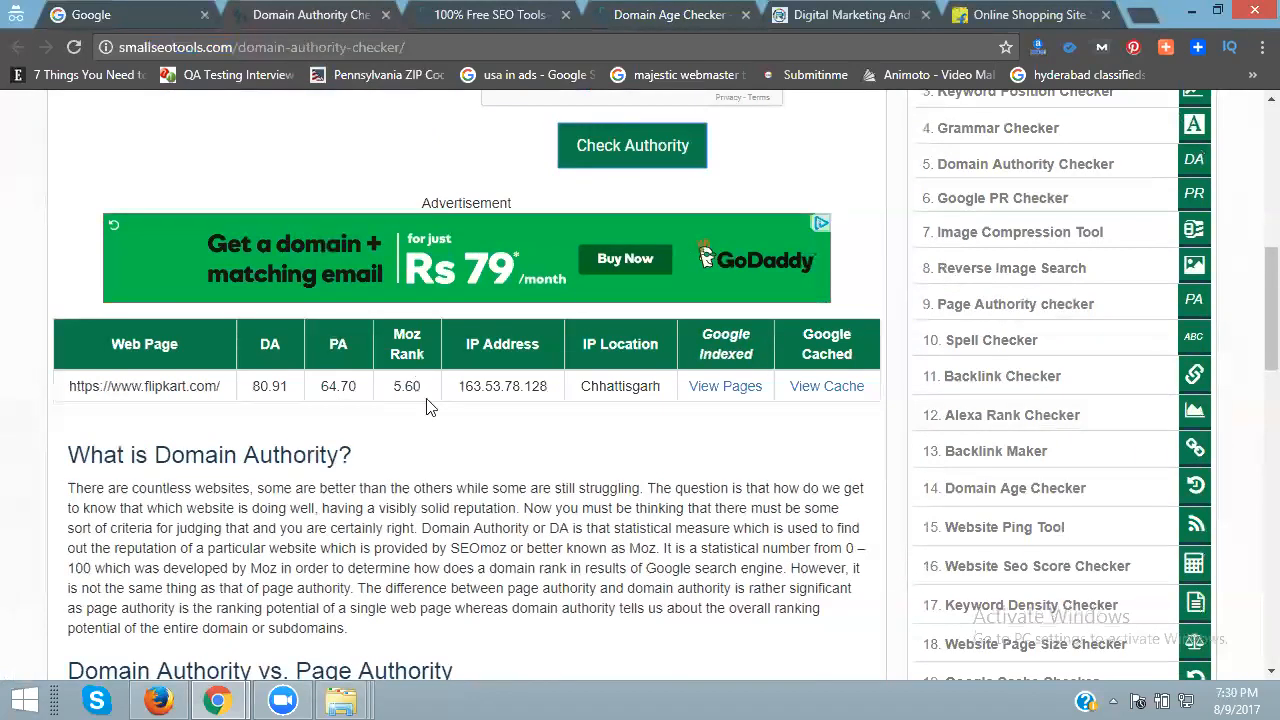
mouse_move(600, 404)
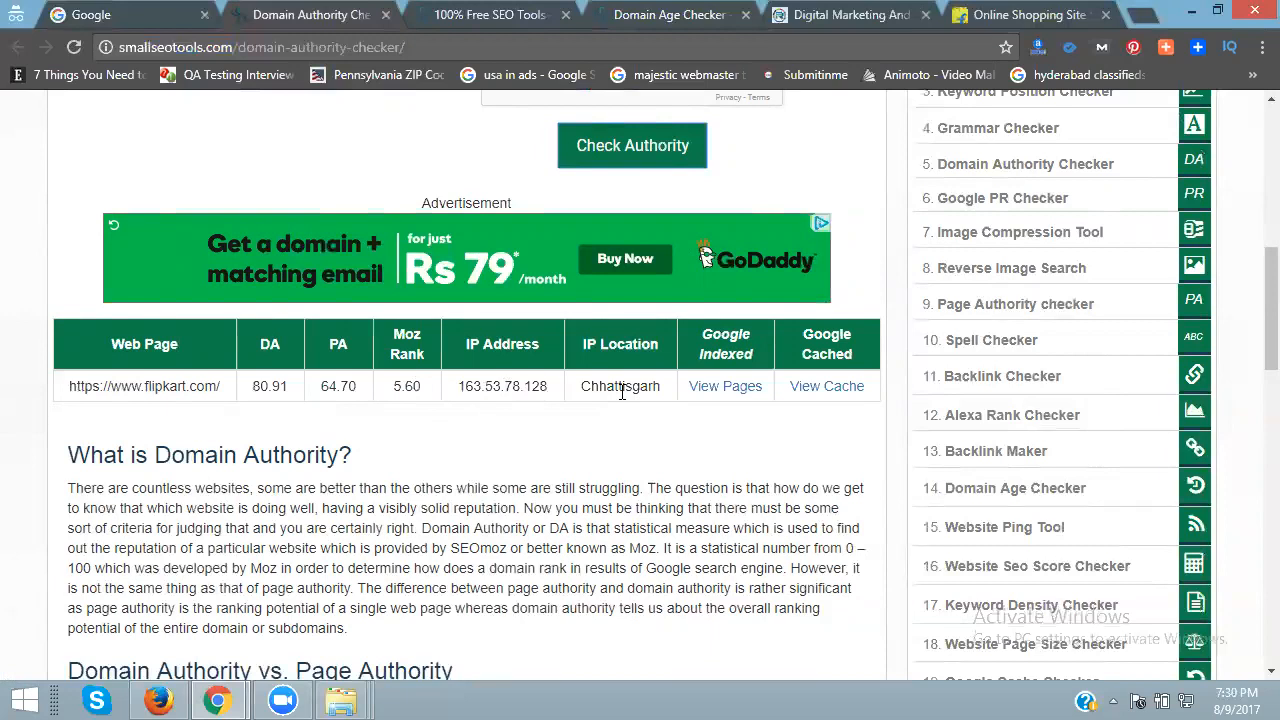
mouse_move(628, 378)
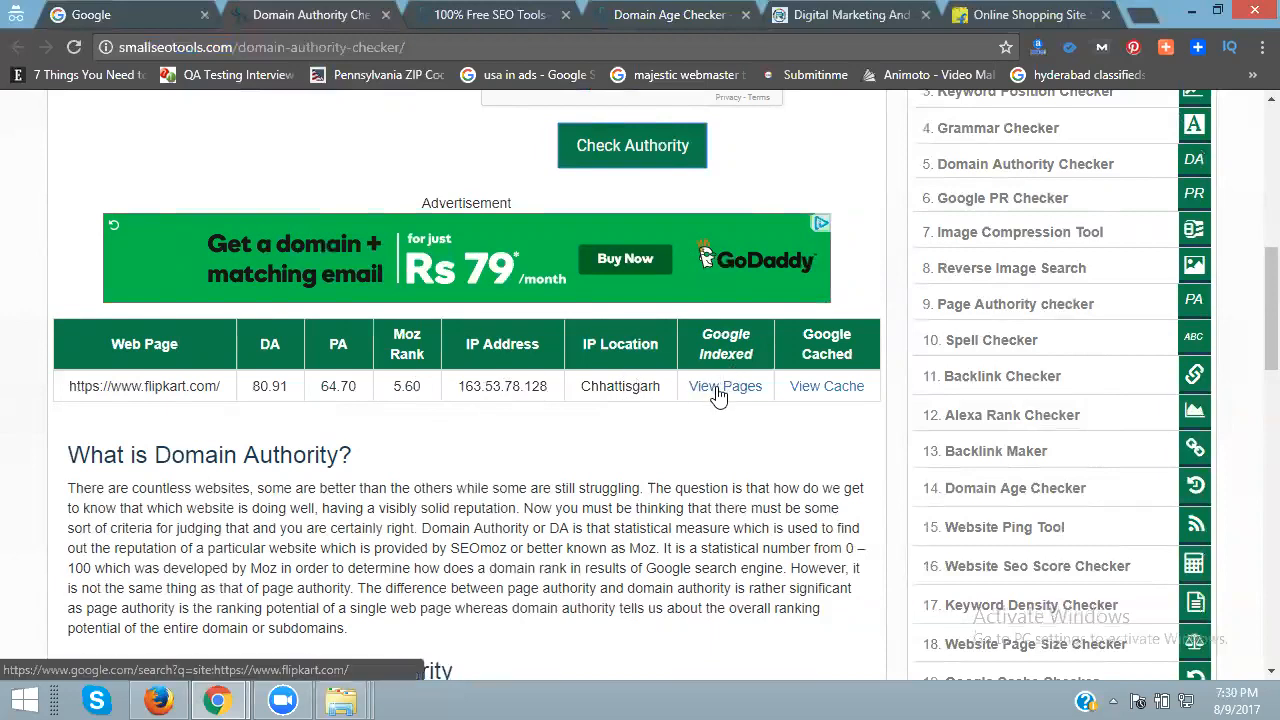
mouse_move(826, 386)
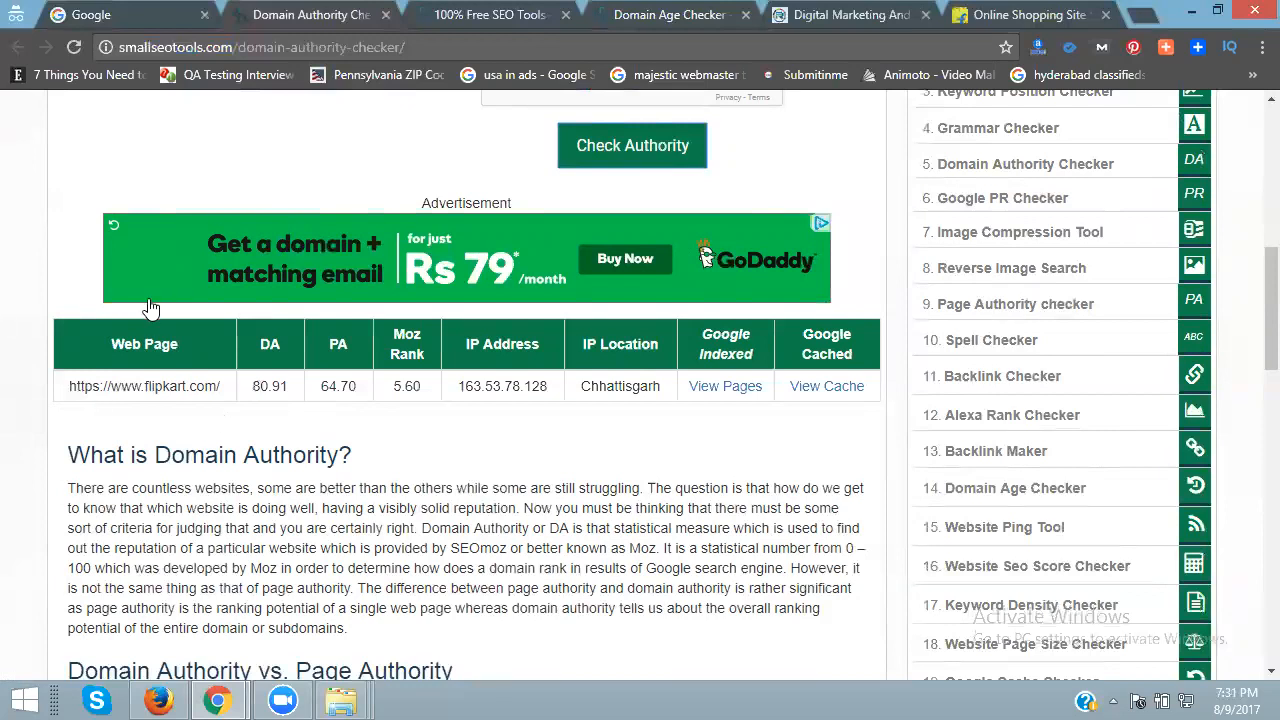
mouse_move(148, 308)
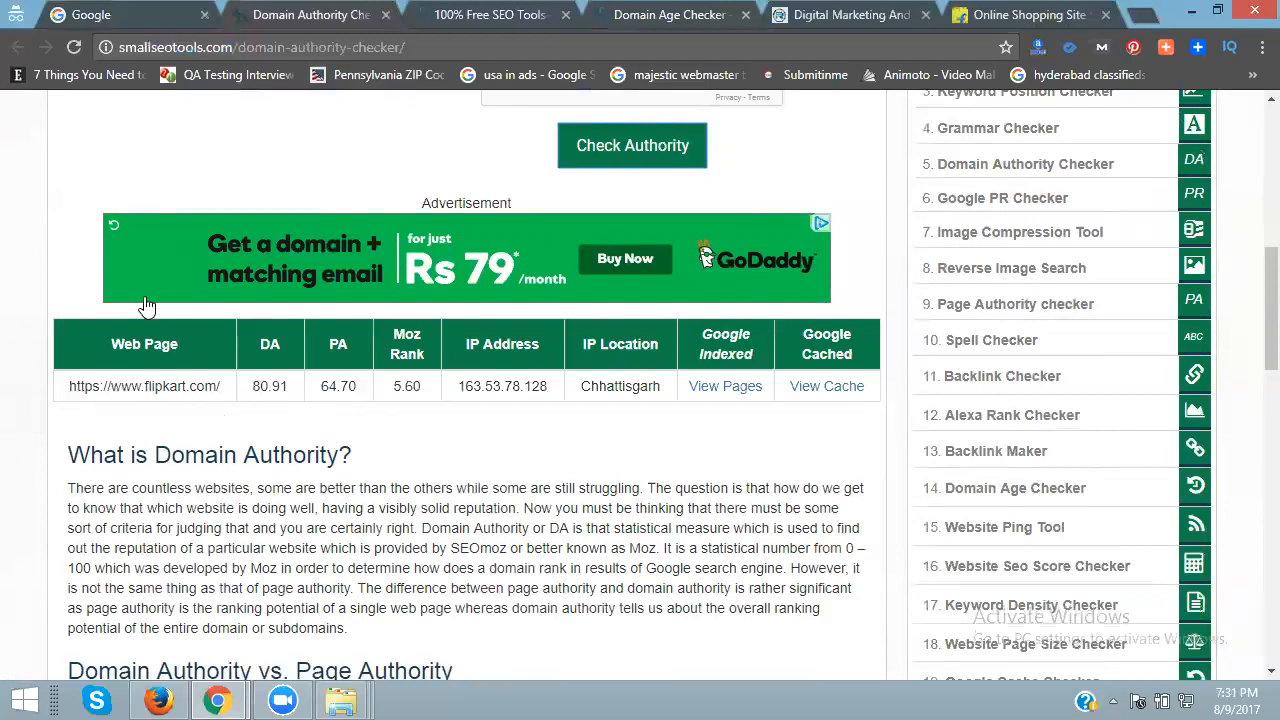